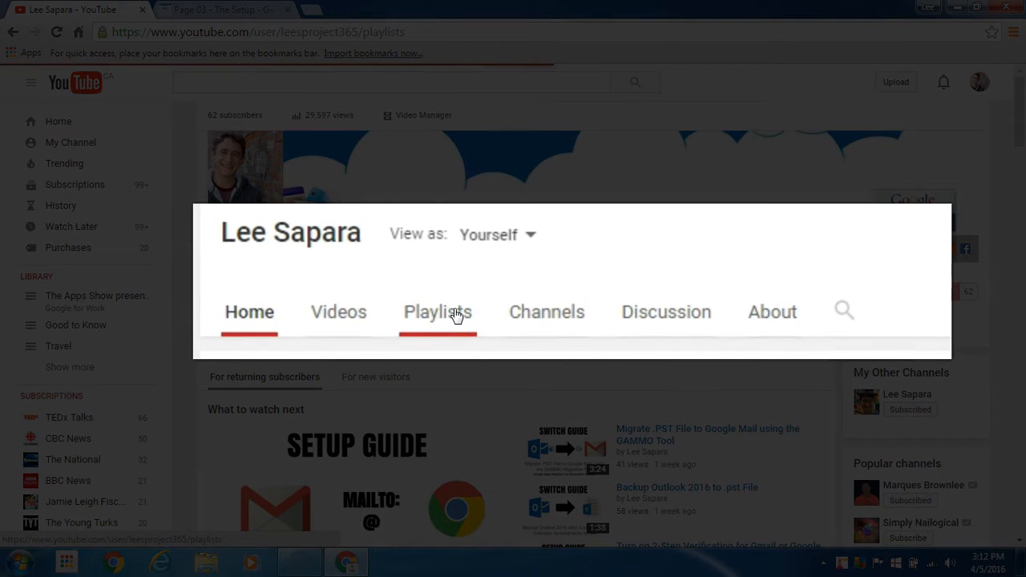
- Open the Google Chrome playlist from the channel's Playlists listing
{"action": "left_click", "coordinate": [438, 311]}
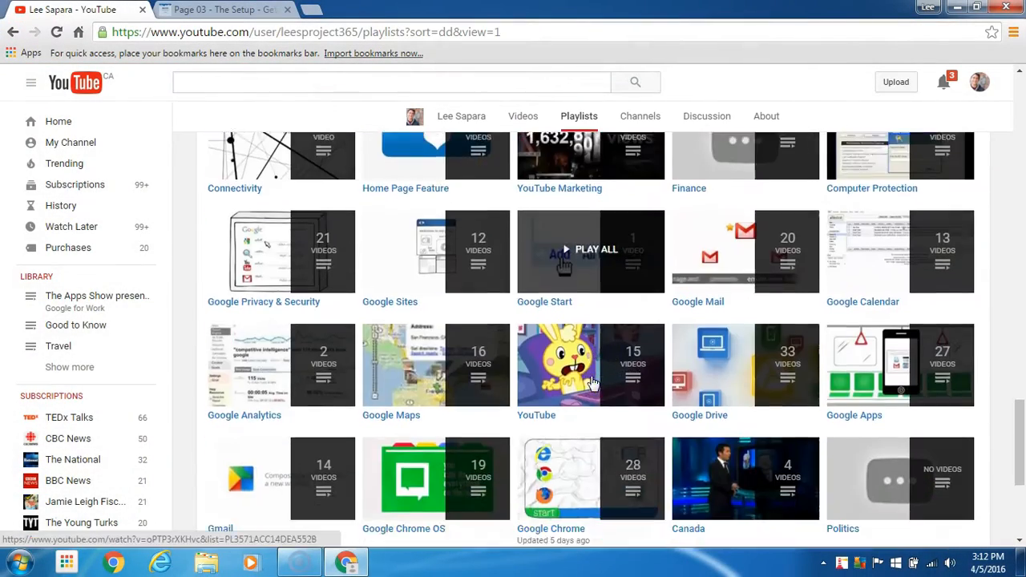
{"action": "scroll", "scroll_direction": "down", "scroll_amount": 3}
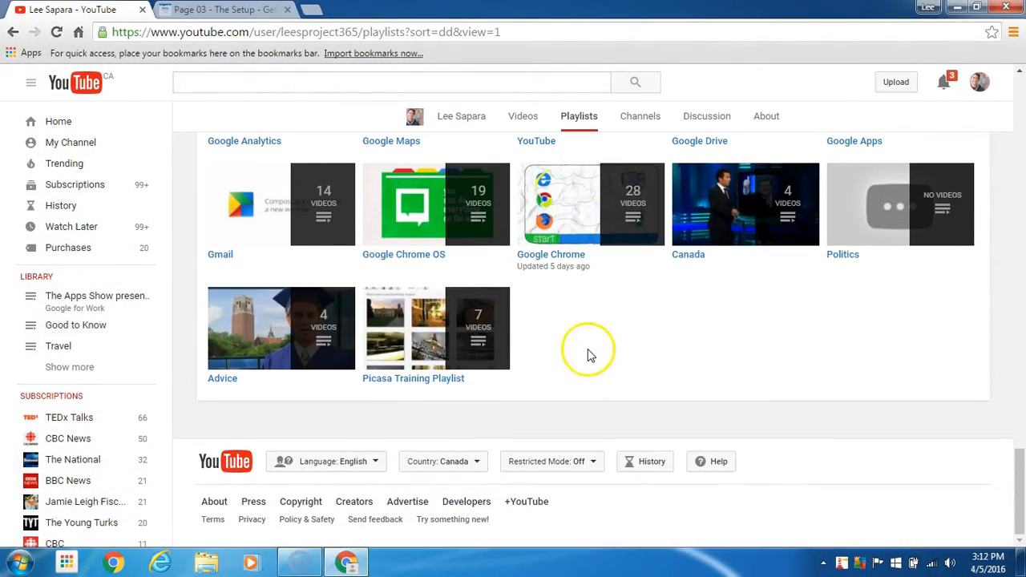
{"action": "left_click", "coordinate": [592, 203]}
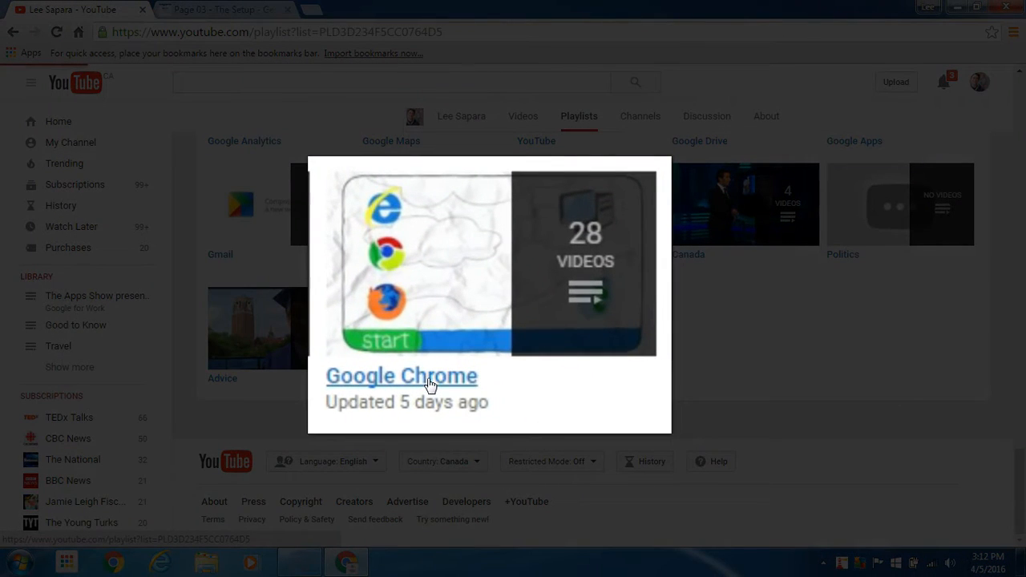
{"action": "left_click", "coordinate": [401, 376]}
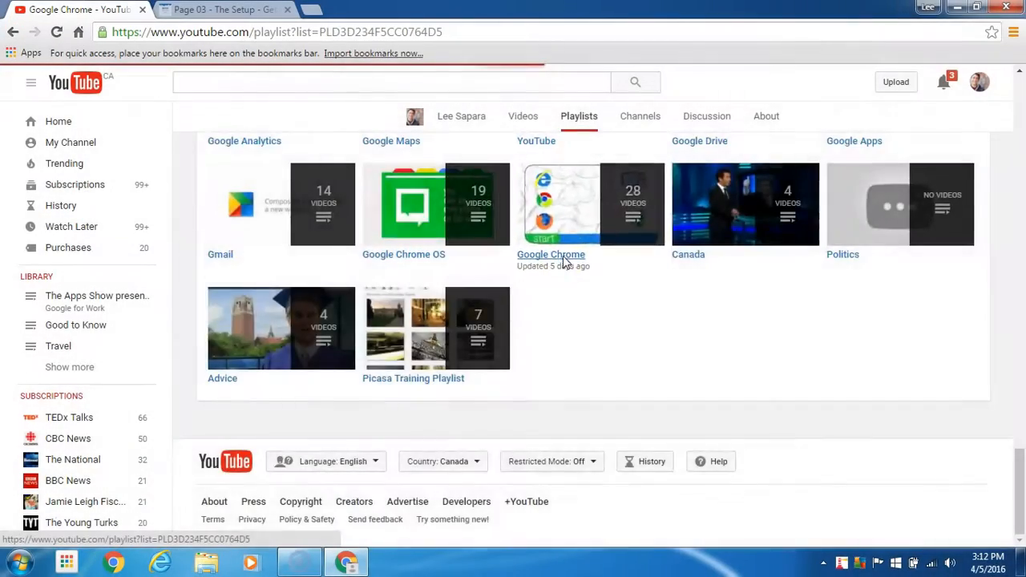
- Get the playlist's embed code via Share > Embed, then return to the Google Sites page
{"action": "left_click", "coordinate": [551, 253]}
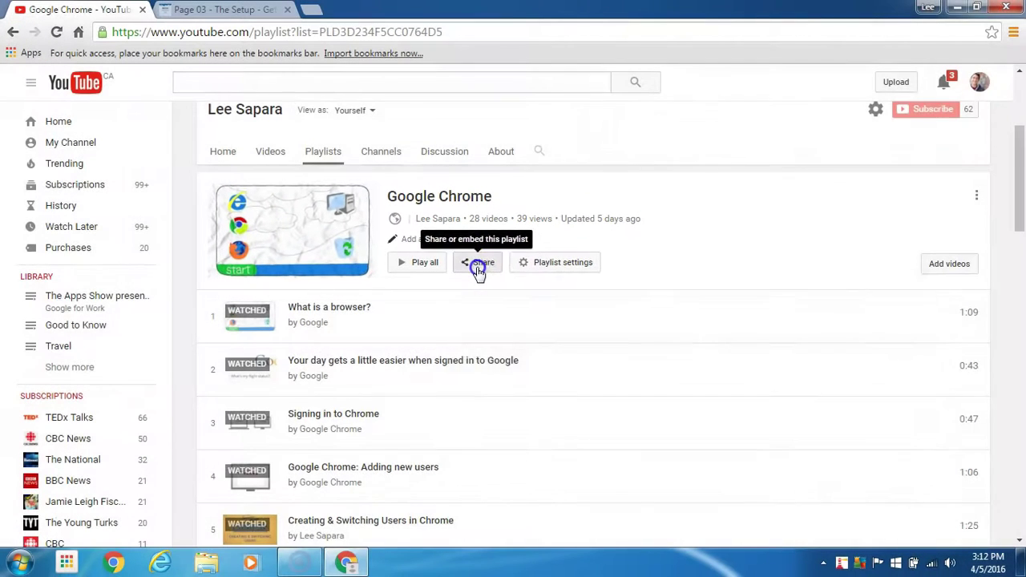
{"action": "left_click", "coordinate": [478, 263]}
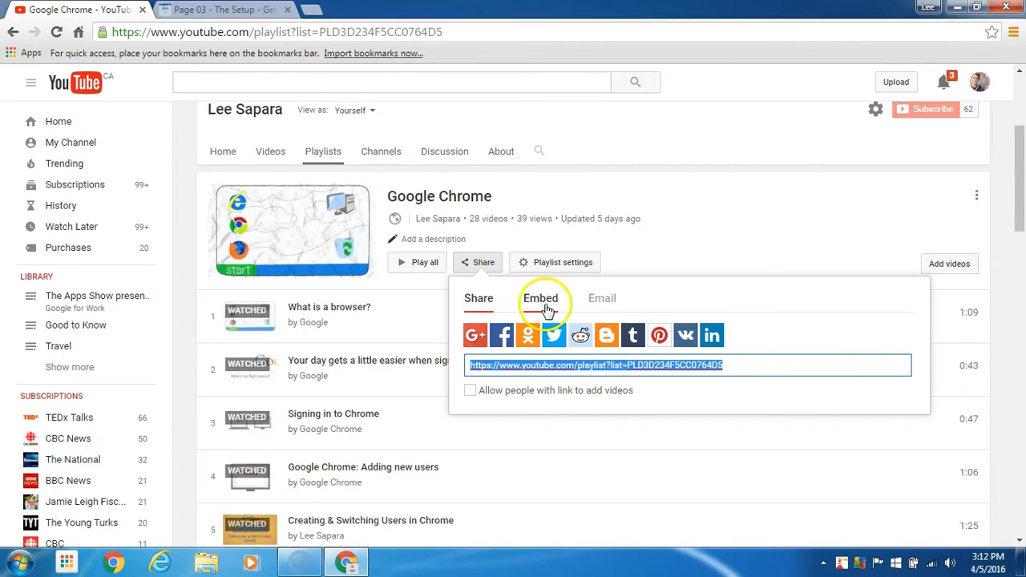
{"action": "left_click", "coordinate": [540, 299]}
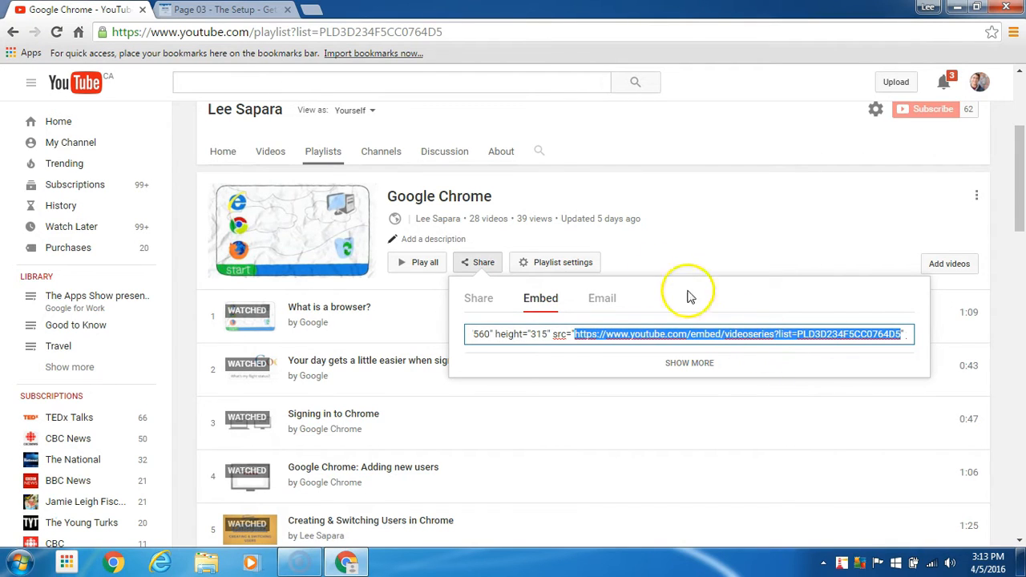
{"action": "left_click", "coordinate": [224, 10]}
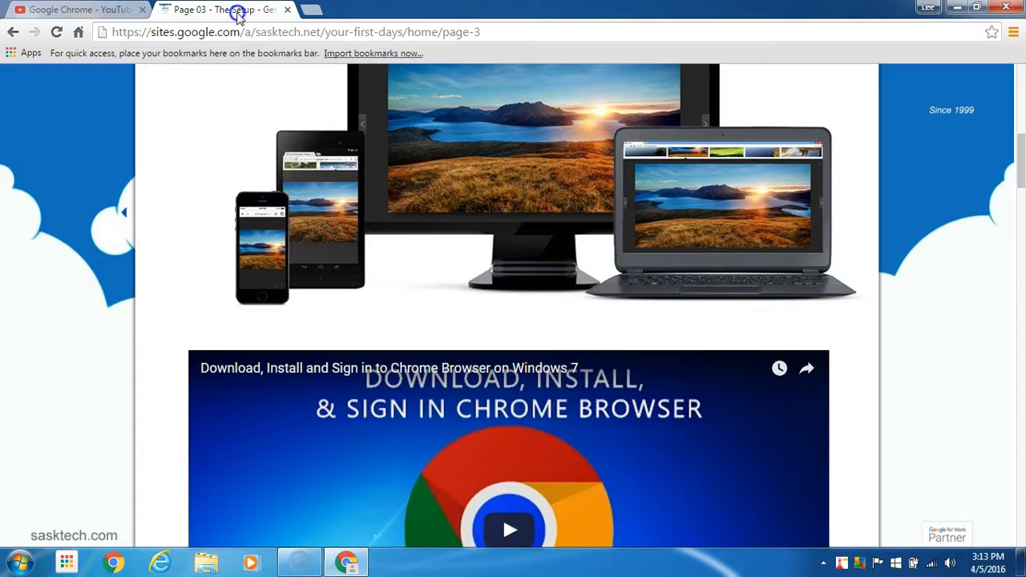
- Scroll to the top of the site page where the Edit page button is
{"action": "scroll", "scroll_direction": "up", "scroll_amount": 3}
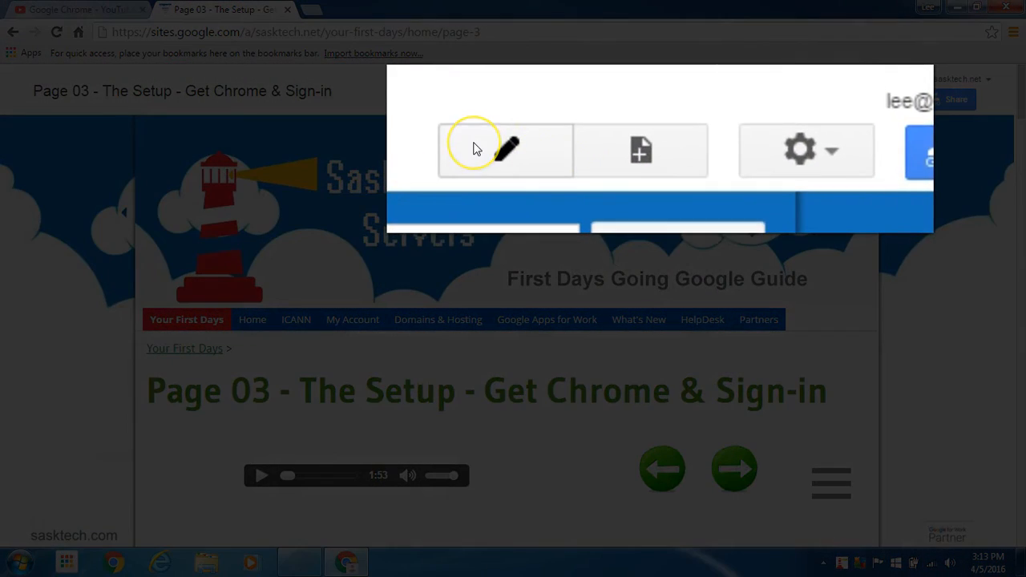
{"action": "mouse_move", "coordinate": [501, 149]}
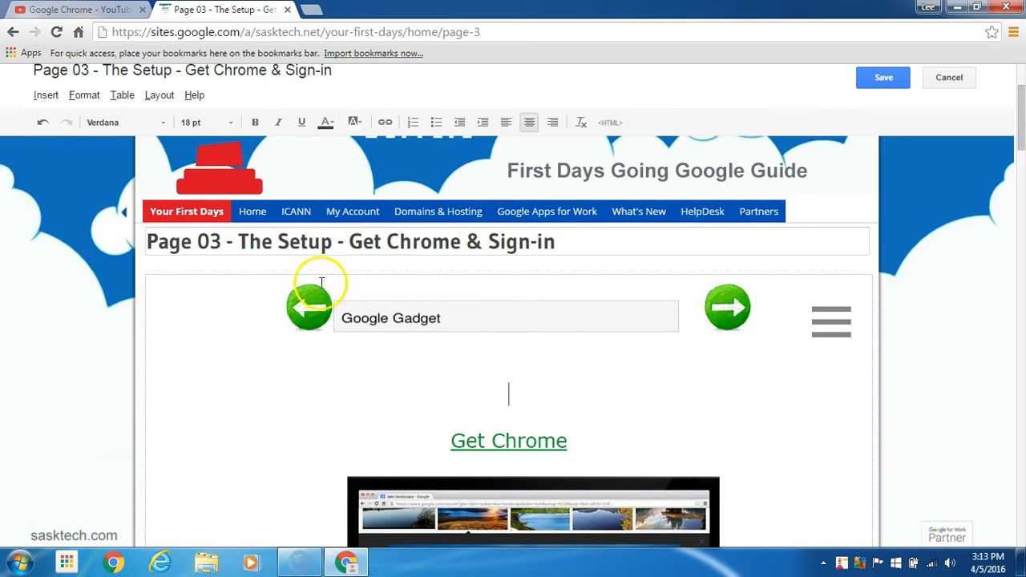
- Bring up the full gadget gallery from Insert > More gadgets
{"action": "left_click", "coordinate": [45, 95]}
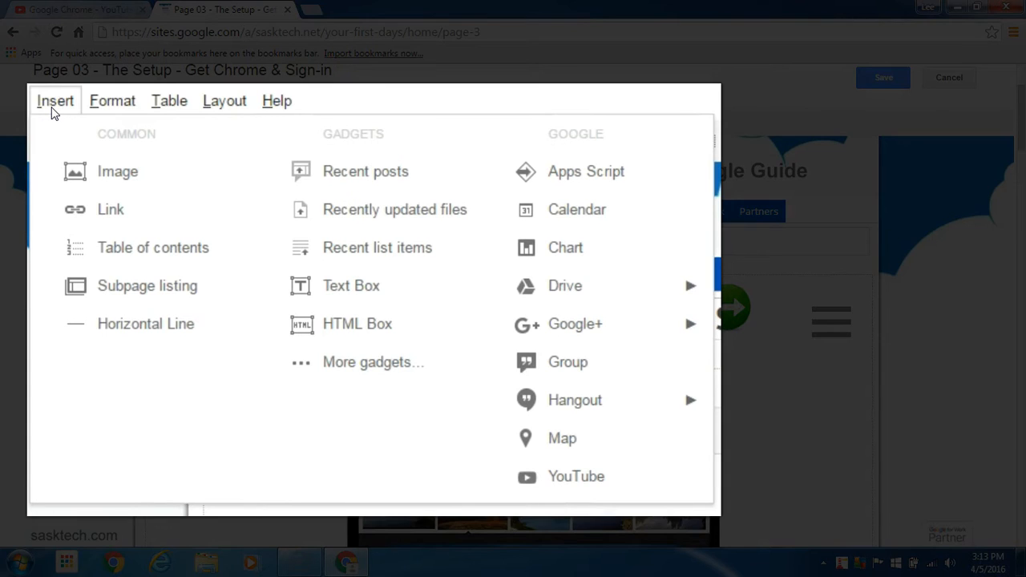
{"action": "mouse_move", "coordinate": [369, 363]}
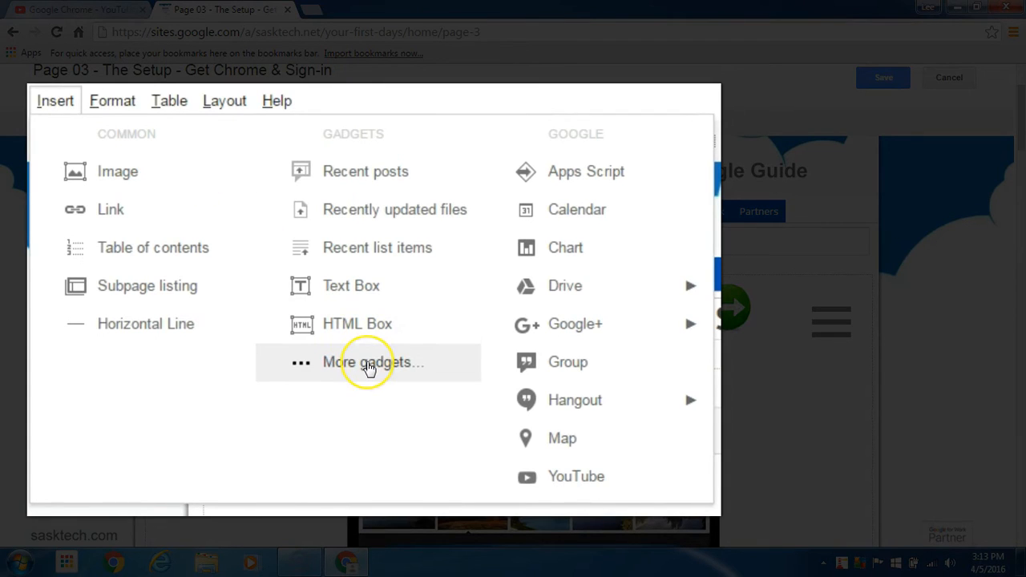
{"action": "mouse_move", "coordinate": [369, 362]}
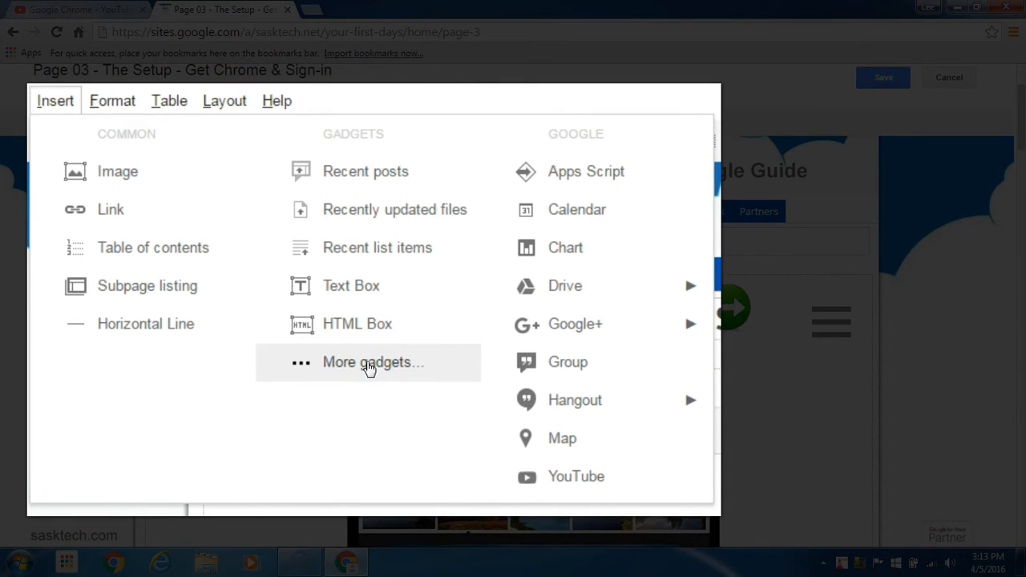
{"action": "left_click", "coordinate": [372, 363]}
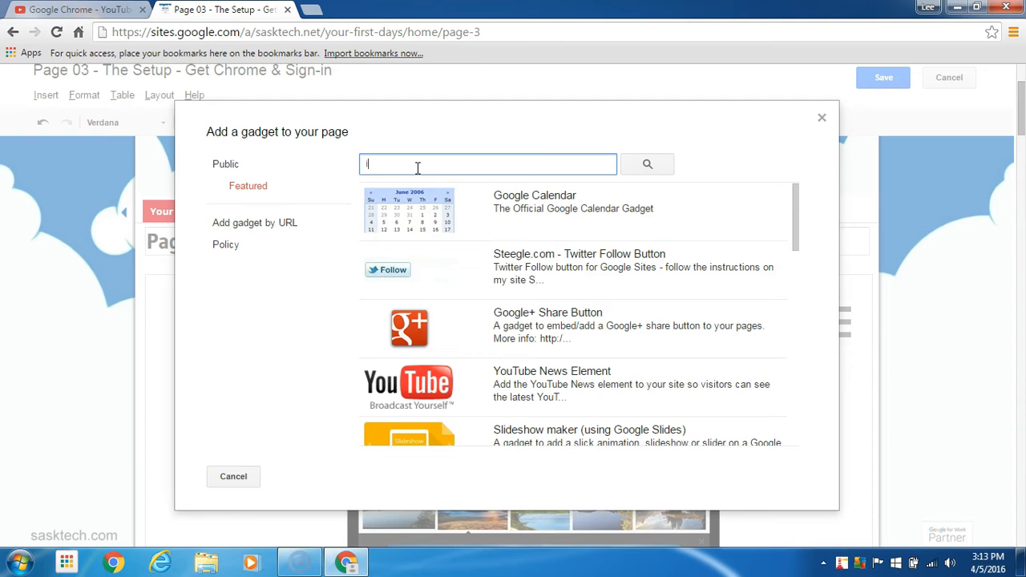
- Search the gallery for 'ifram' and select the Include gadget (iframe)
{"action": "type", "text": "iframe"}
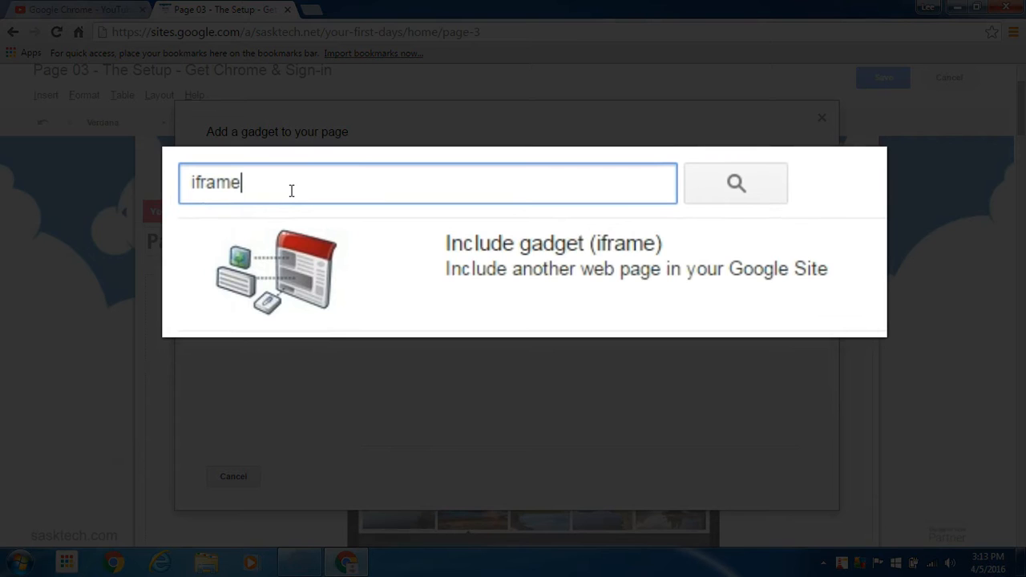
{"action": "mouse_move", "coordinate": [301, 221]}
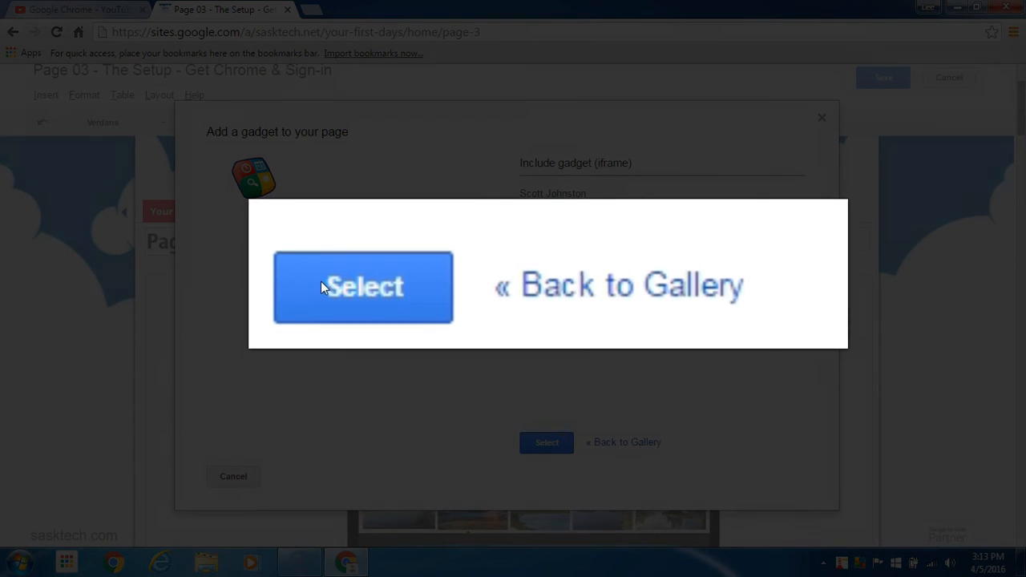
{"action": "left_click", "coordinate": [363, 287]}
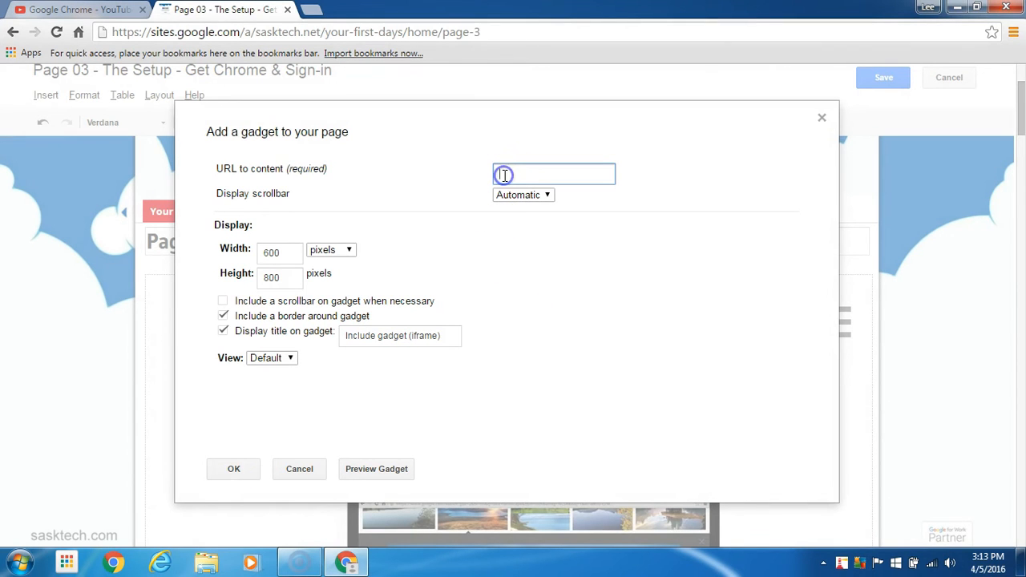
- Point the gadget at playlist PLD3D234F5CC0764D5, 100 percent wide and 600 tall, and insert it
{"action": "type", "text": "PLD3D234F5CC0764D5"}
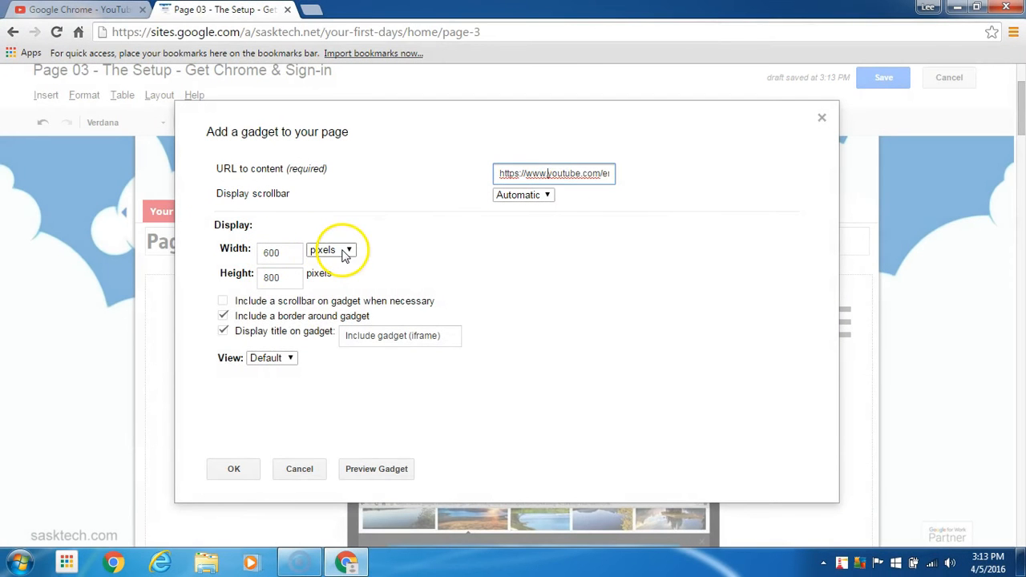
{"action": "left_click", "coordinate": [330, 250]}
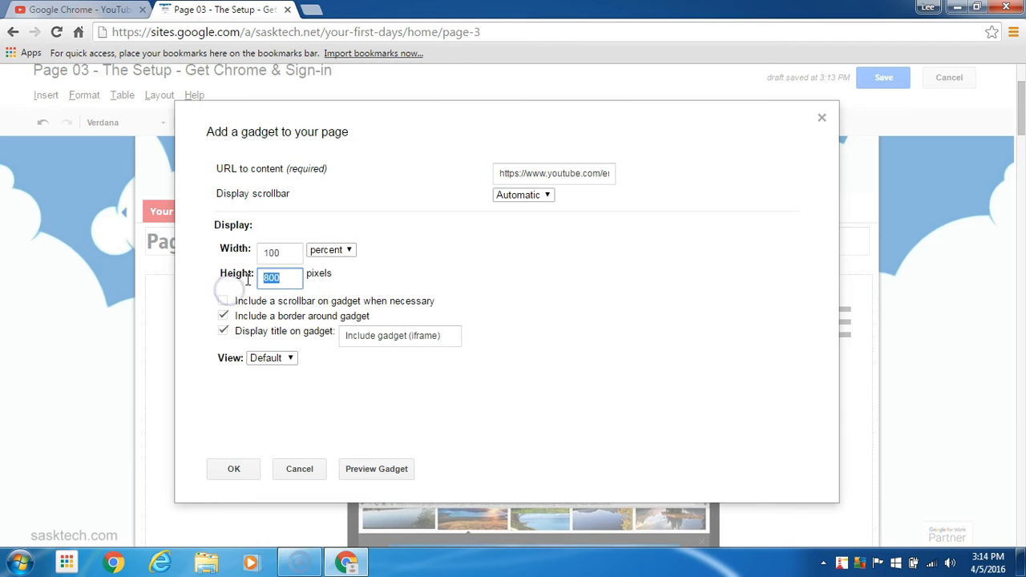
{"action": "type", "text": "600"}
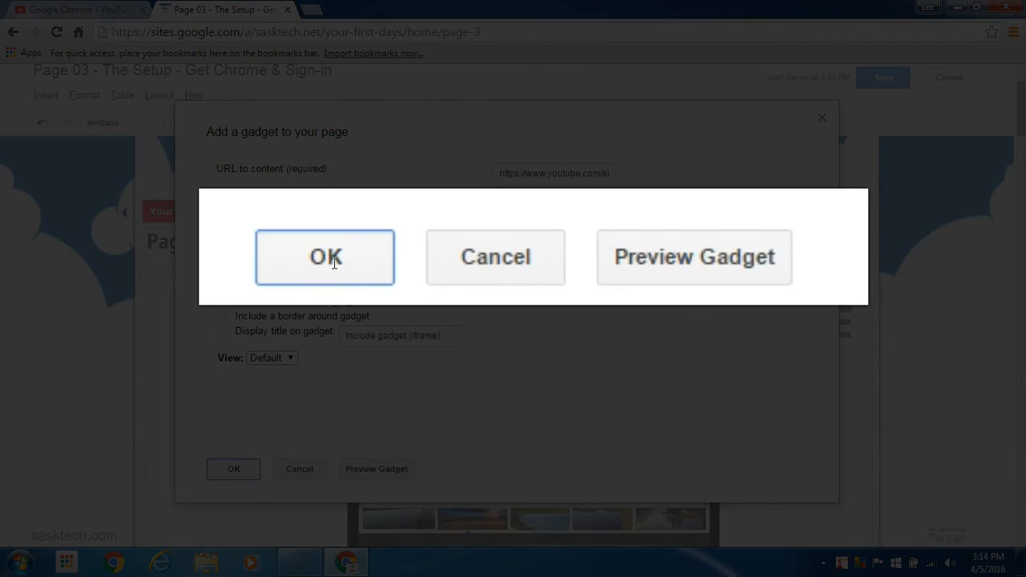
{"action": "left_click", "coordinate": [324, 256]}
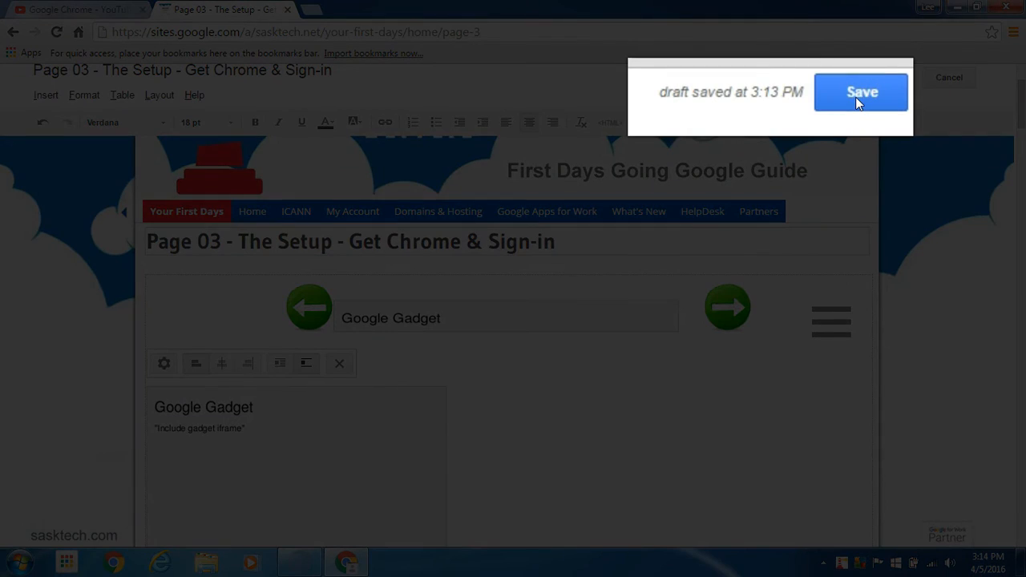
- Save the page so the embedded playlist player appears
{"action": "left_click", "coordinate": [863, 91]}
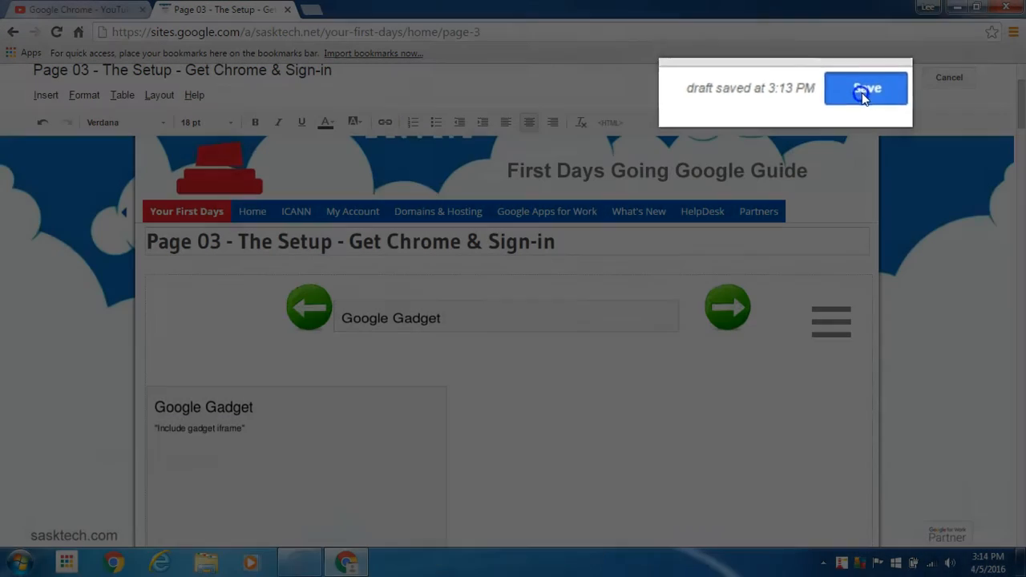
{"action": "left_click", "coordinate": [866, 89]}
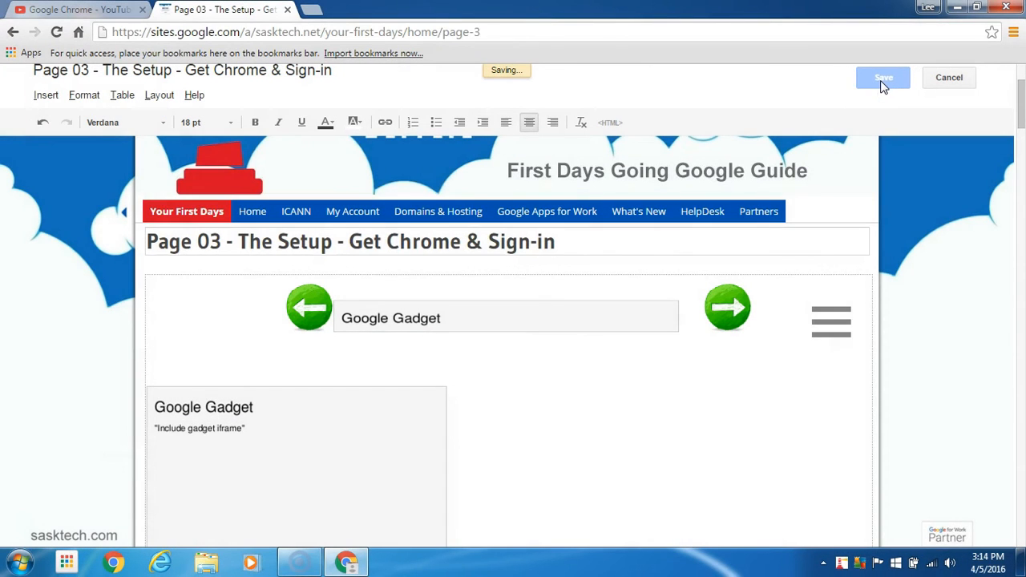
{"action": "left_click", "coordinate": [881, 77]}
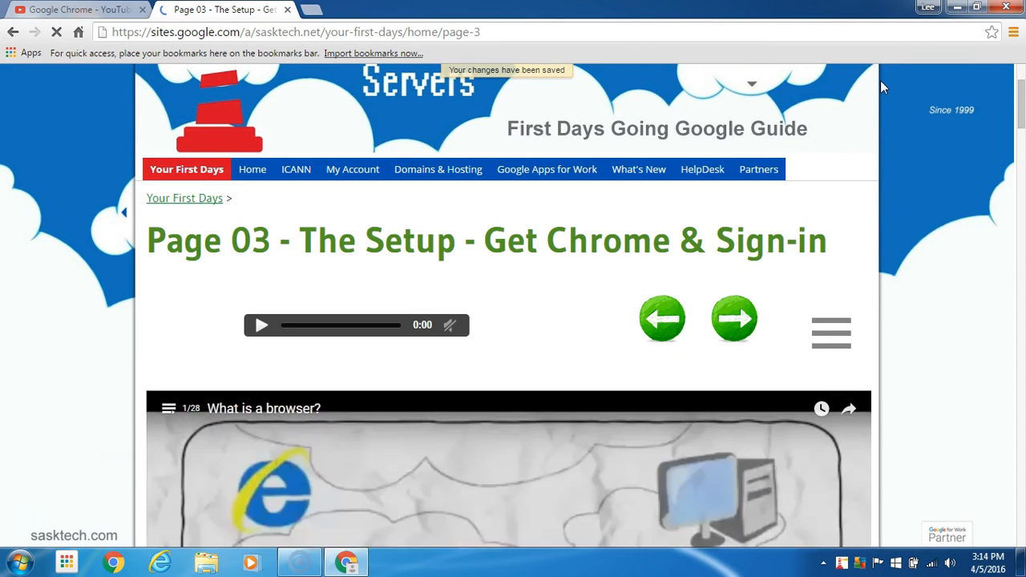
- Show the embedded player's list of Google Chrome playlist videos
{"action": "scroll", "scroll_direction": "down", "scroll_amount": 3}
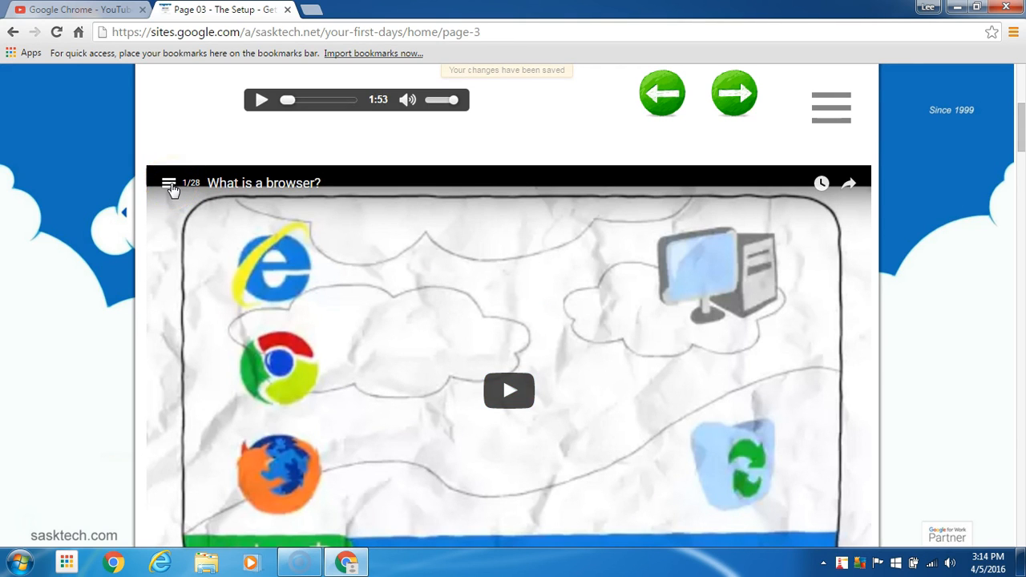
{"action": "left_click", "coordinate": [170, 183]}
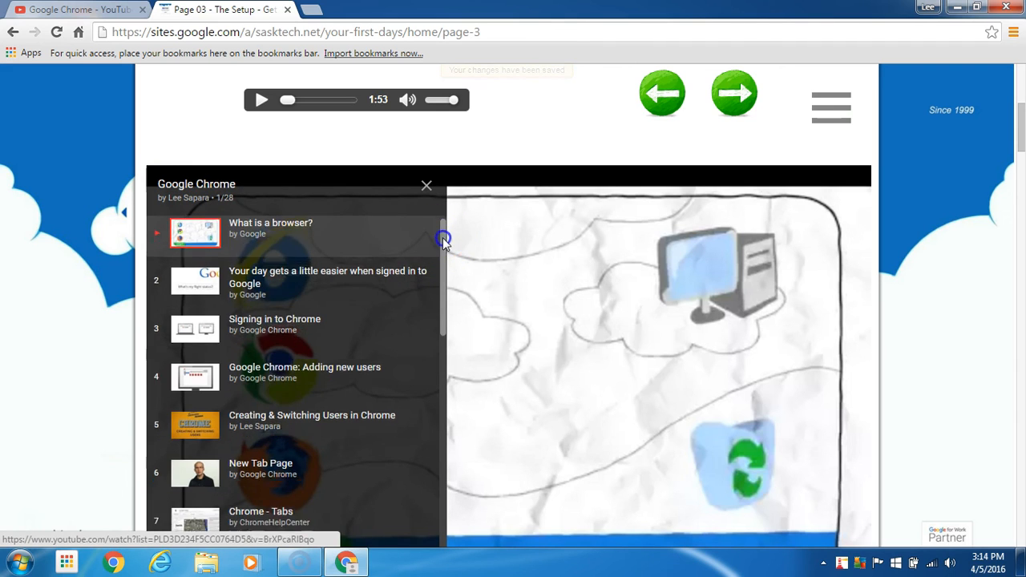
{"action": "scroll", "scroll_direction": "down", "scroll_amount": 3}
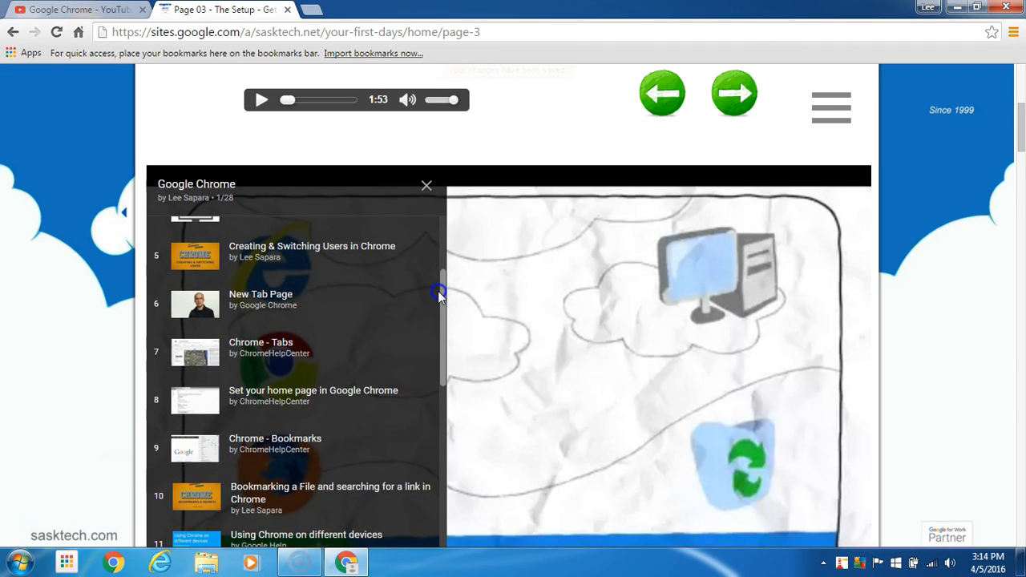